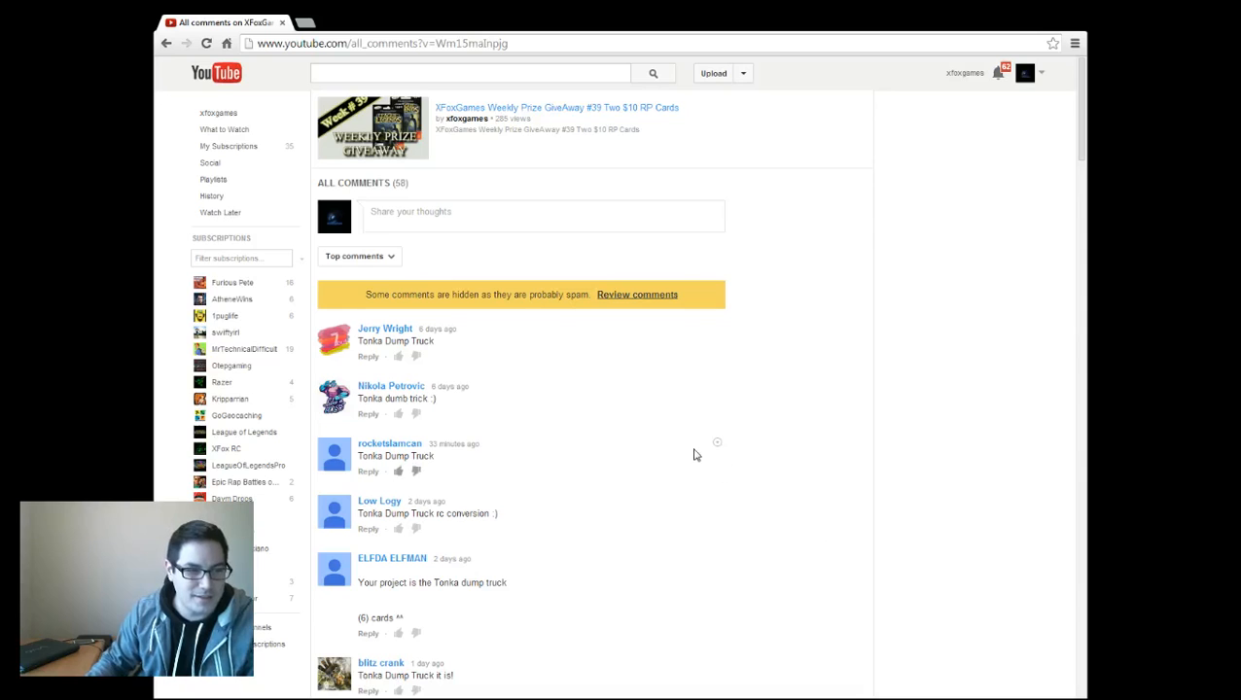
- Review the giveaway video's comments, then return to the top of the comment list
{"action": "scroll", "scroll_direction": "down", "scroll_amount": 3}
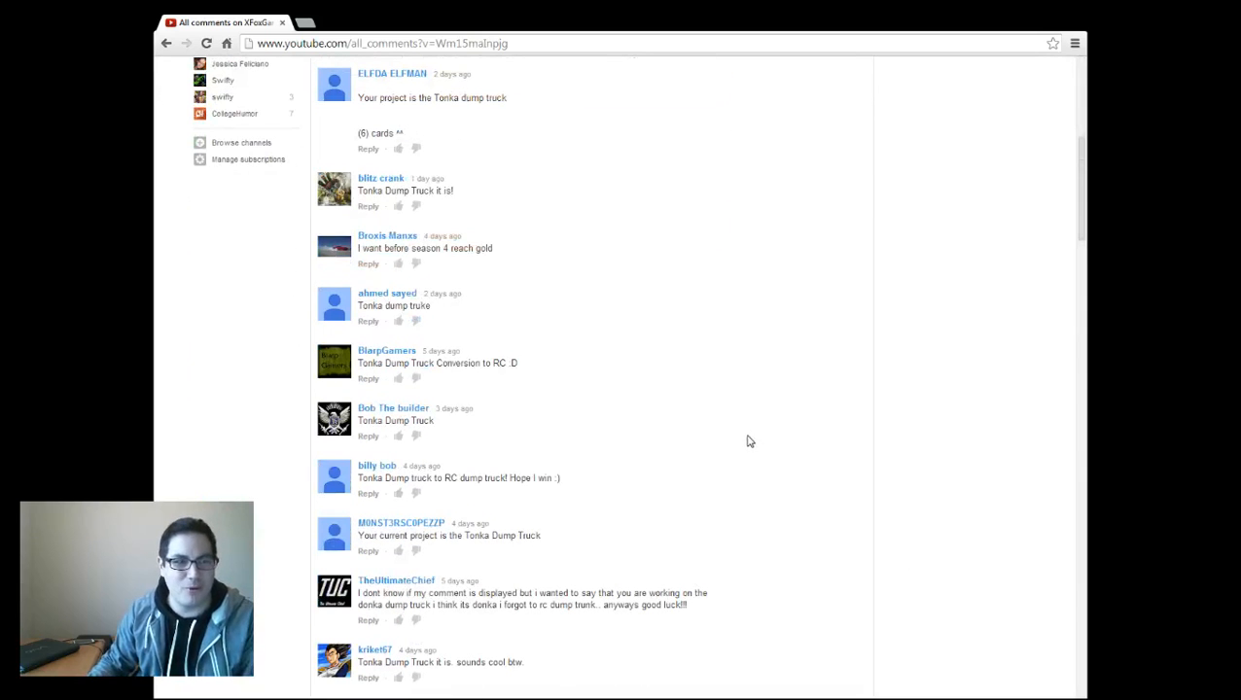
{"action": "mouse_move", "coordinate": [722, 344]}
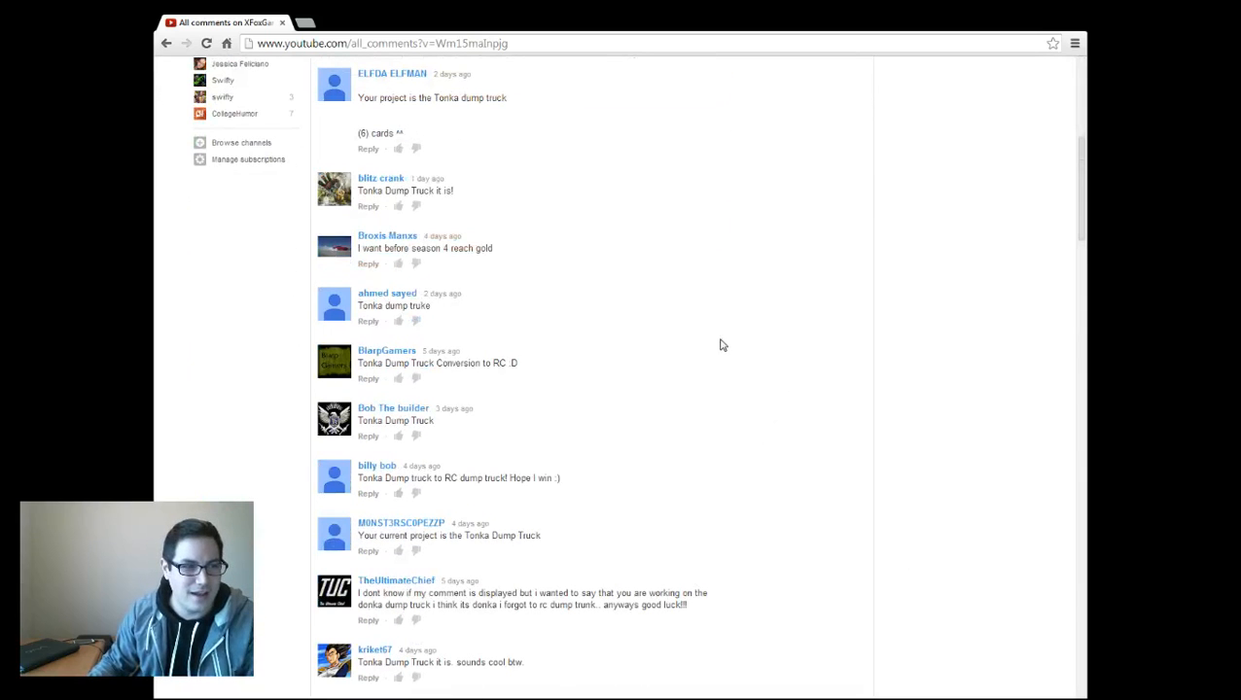
{"action": "scroll", "scroll_direction": "down", "scroll_amount": 3}
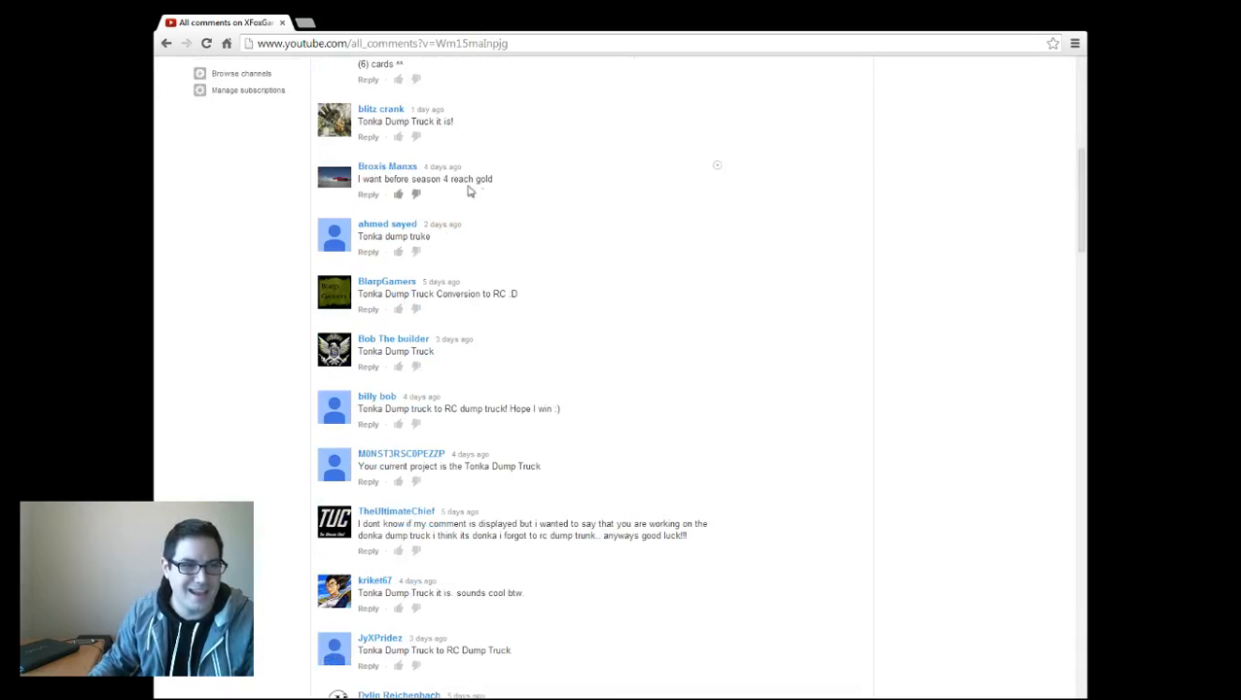
{"action": "scroll", "scroll_direction": "down", "scroll_amount": 3}
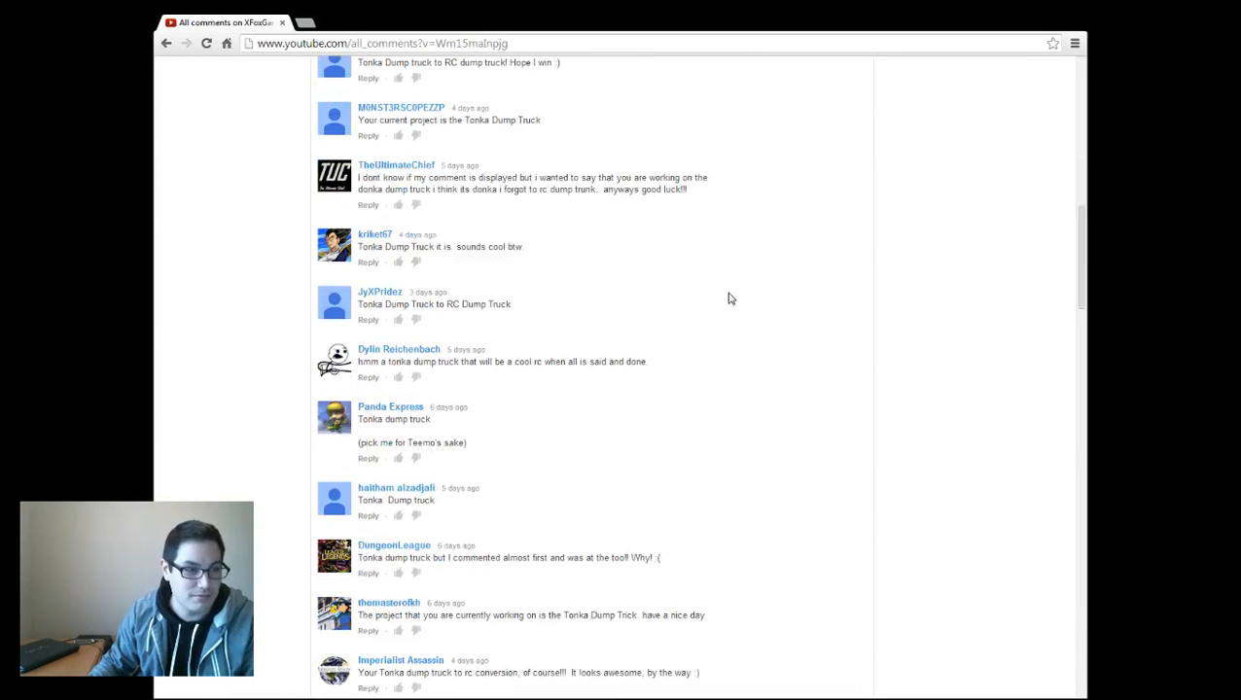
{"action": "scroll", "scroll_direction": "down", "scroll_amount": 3}
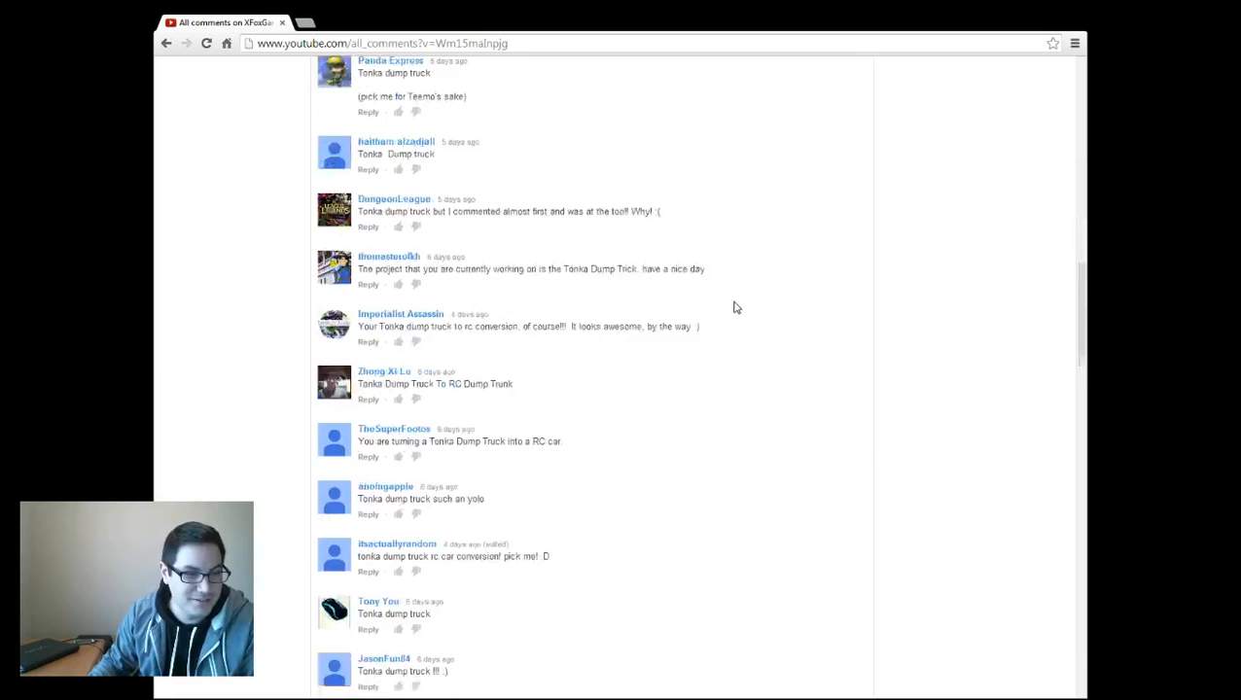
{"action": "scroll", "scroll_direction": "down", "scroll_amount": 3}
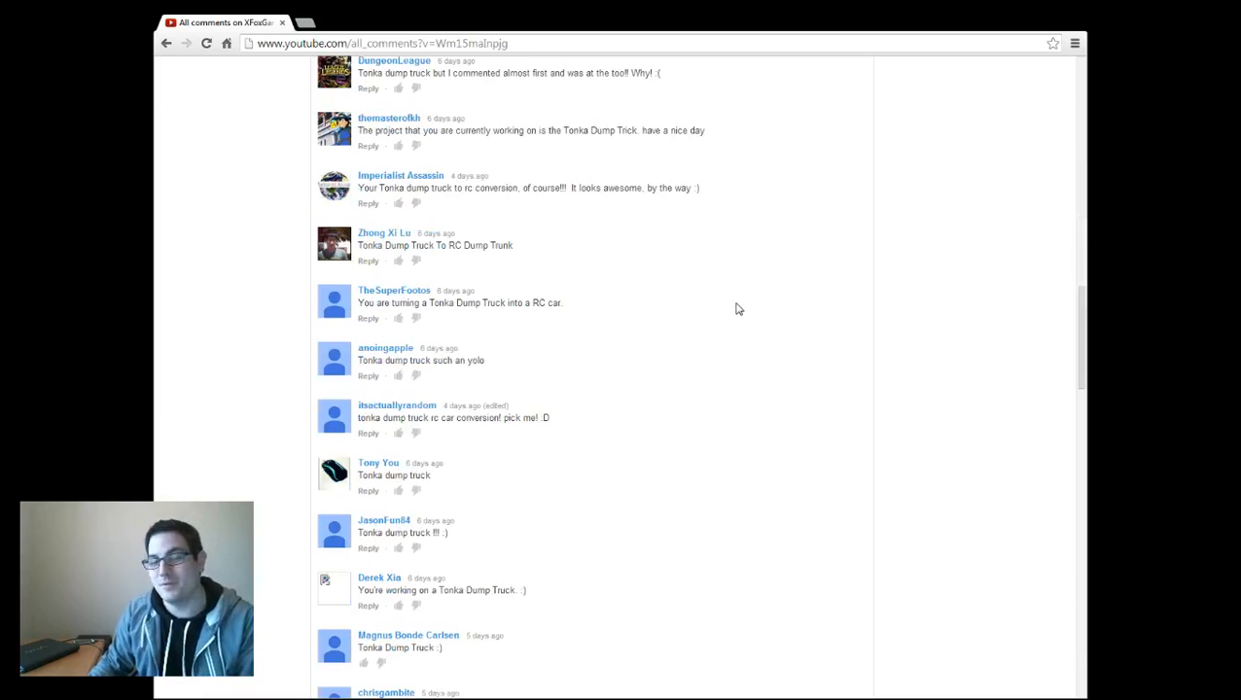
{"action": "scroll", "scroll_direction": "down", "scroll_amount": 3}
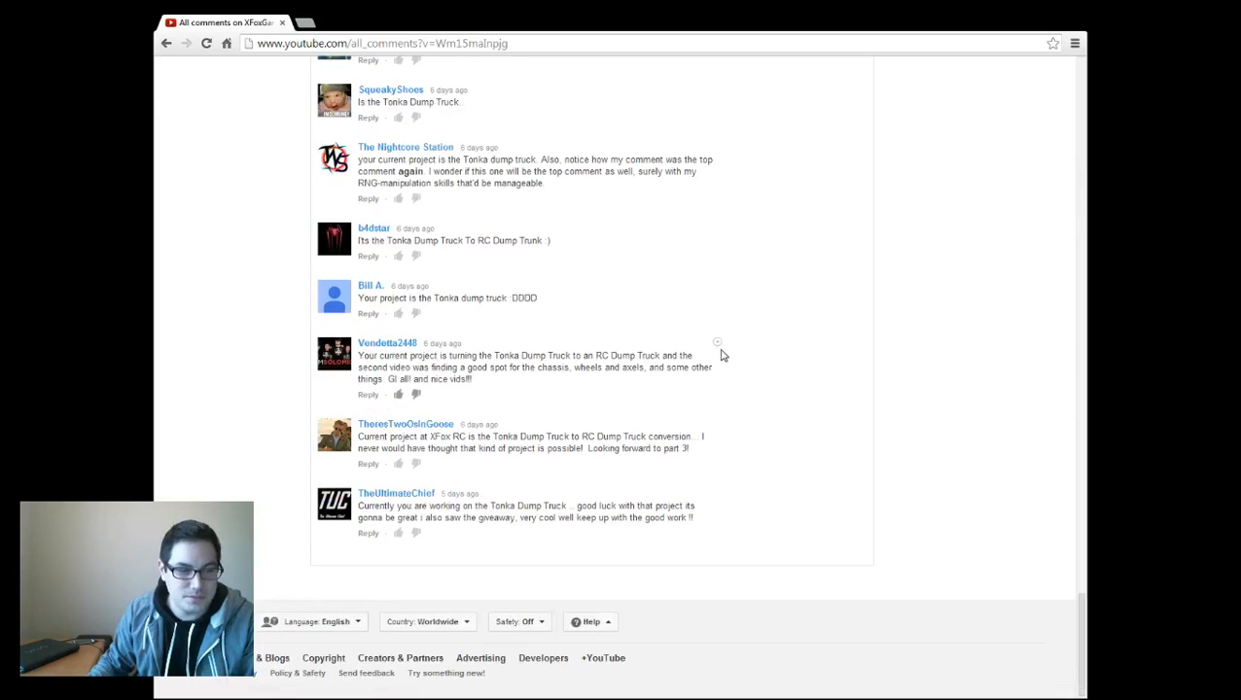
{"action": "scroll", "scroll_direction": "up", "scroll_amount": 3}
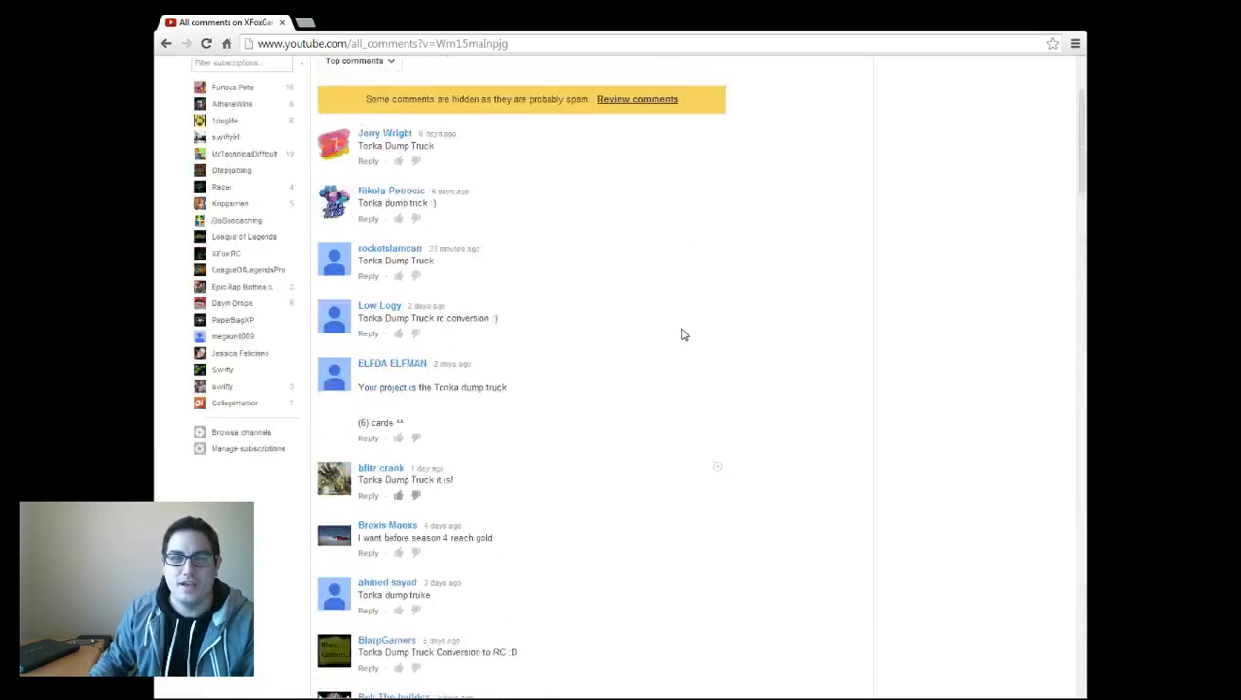
{"action": "scroll", "scroll_direction": "up", "scroll_amount": 3}
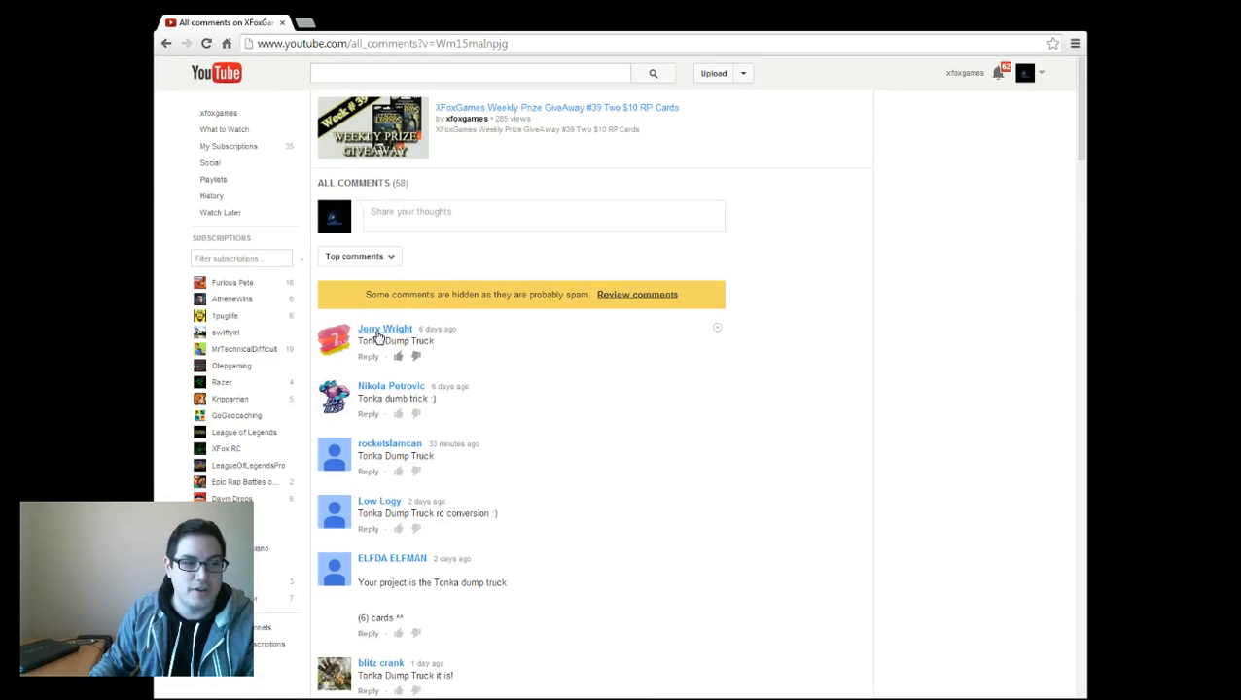
- Open the first commenter's profile in a new tab from their name link
{"action": "left_click", "coordinate": [385, 328]}
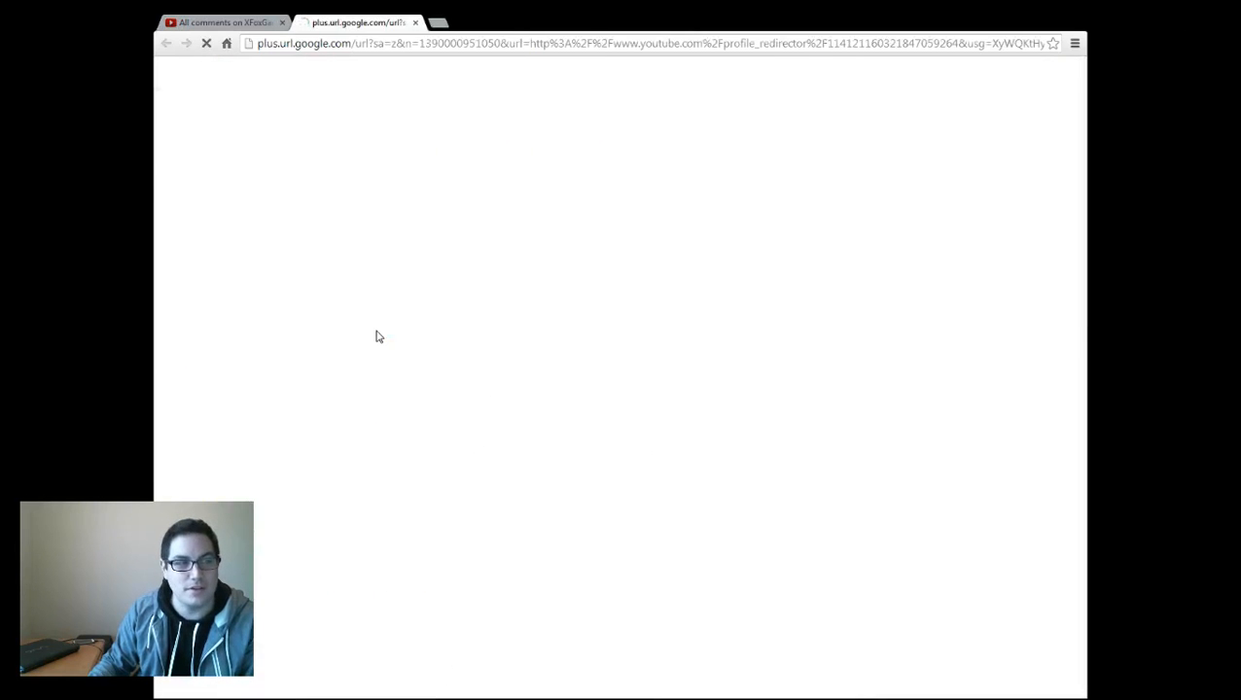